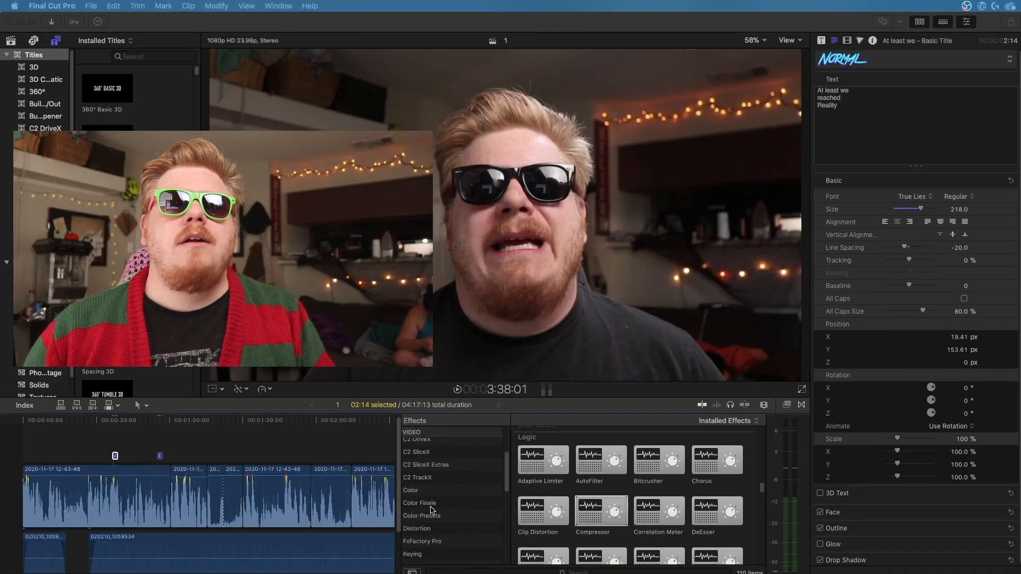
# Step: Show the Color Finale effects category and select the ColorFinalePro effect
pyautogui.click(419, 501)
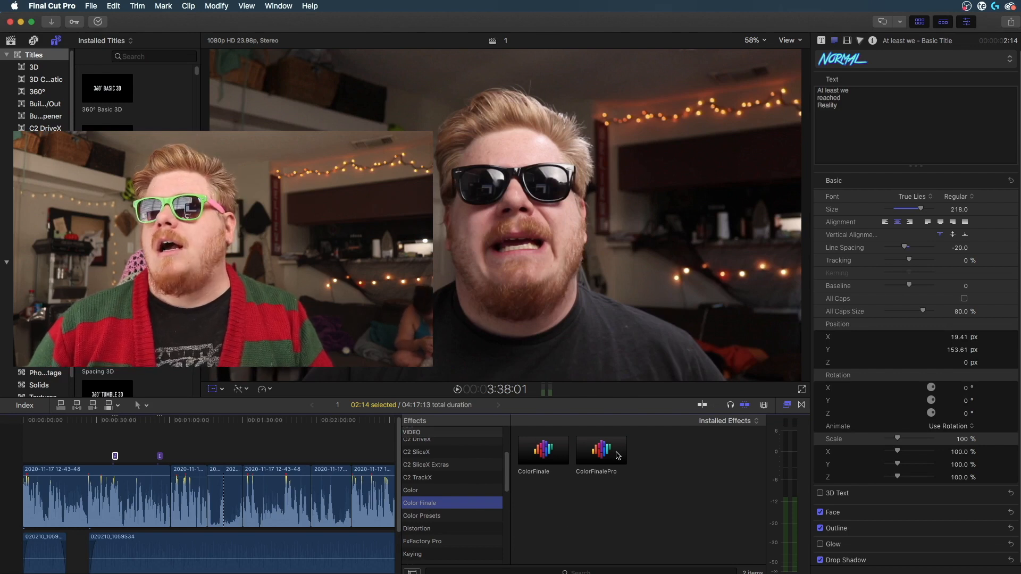
pyautogui.click(600, 449)
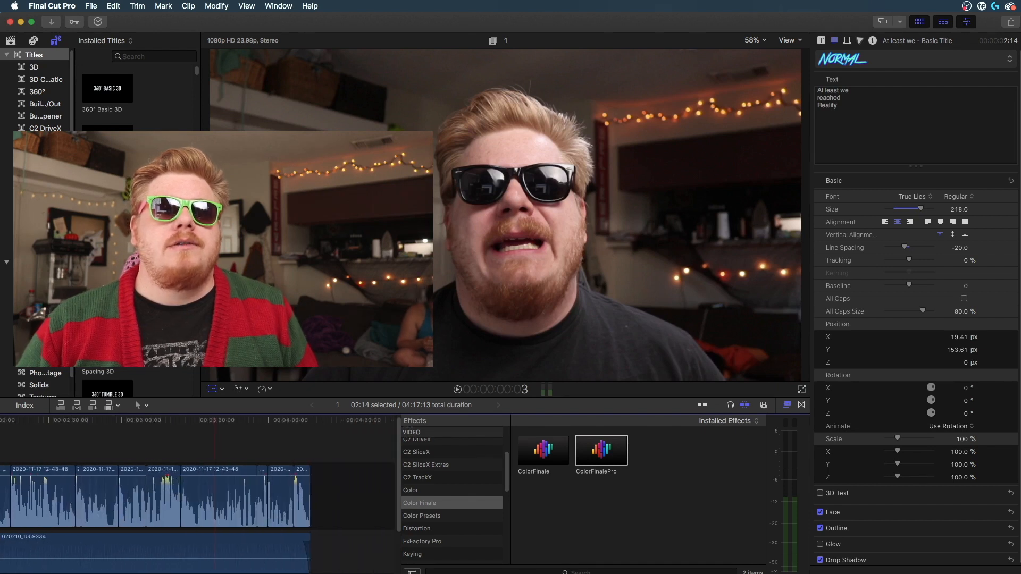
# Step: Select the talking-head clip and apply ColorFinalePro to it
pyautogui.click(218, 495)
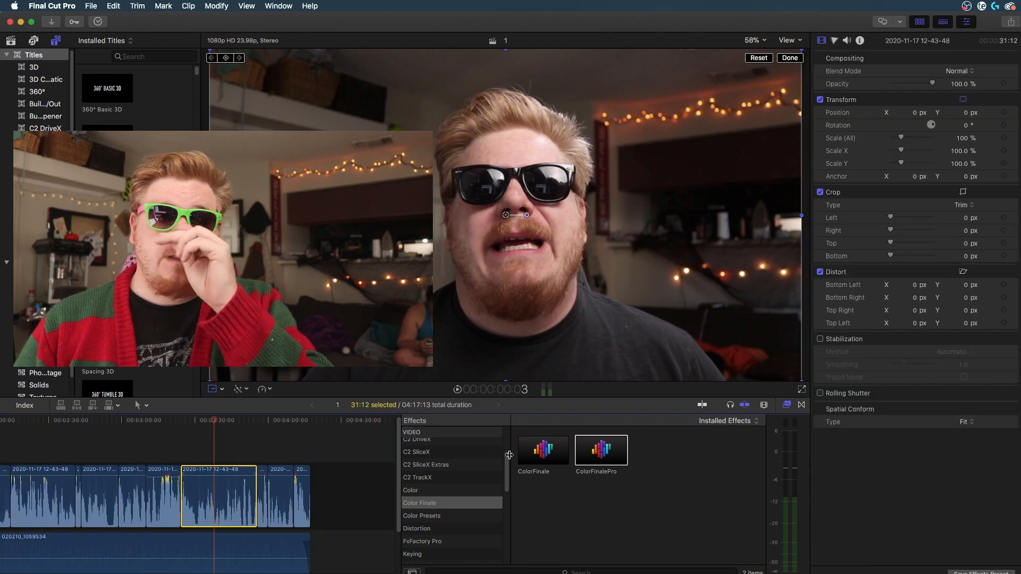
pyautogui.click(599, 449)
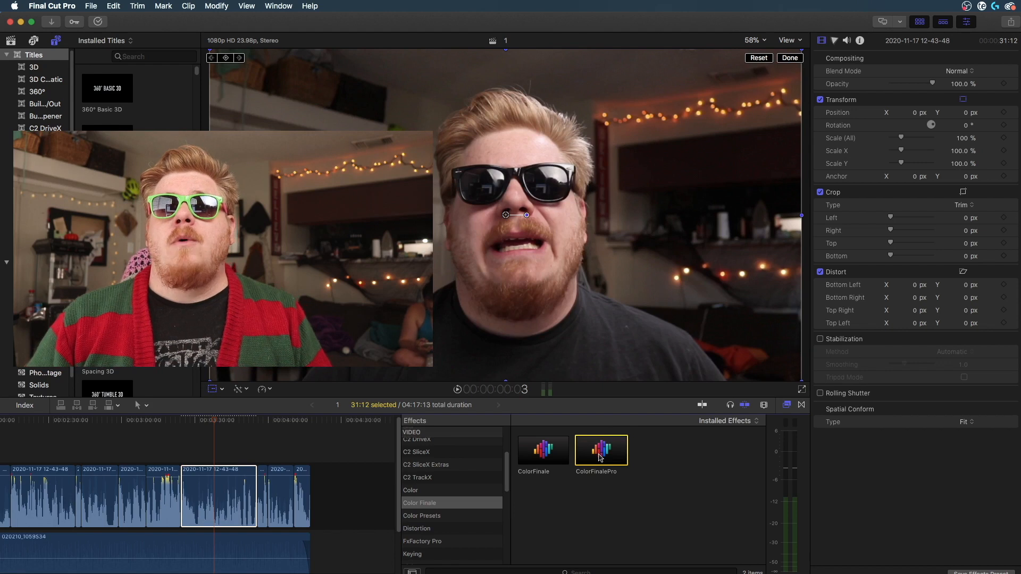
pyautogui.doubleClick(600, 448)
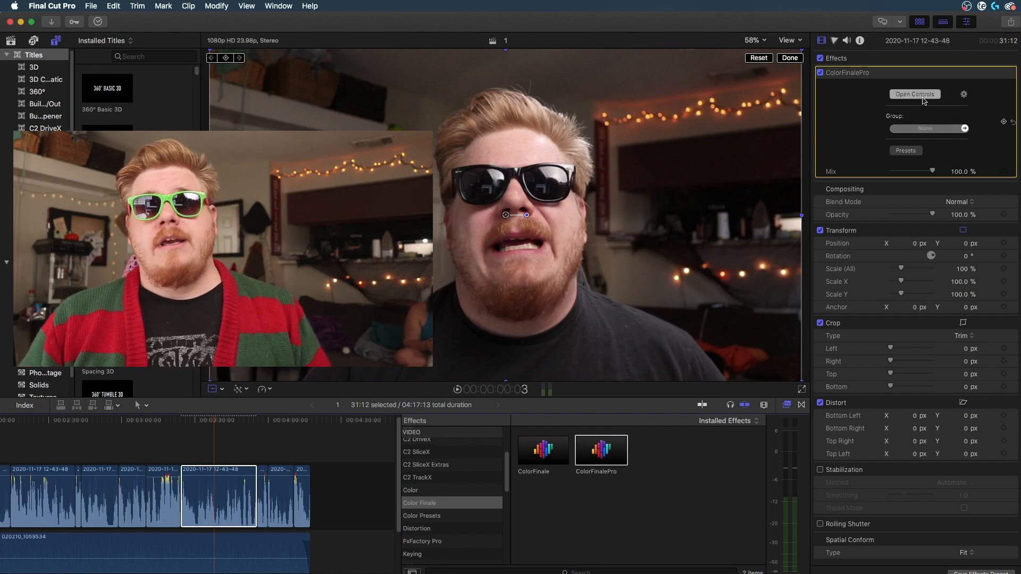
# Step: Open the Color Finale Pro grading window with its Lift, Gamma and Gain wheels
pyautogui.click(914, 93)
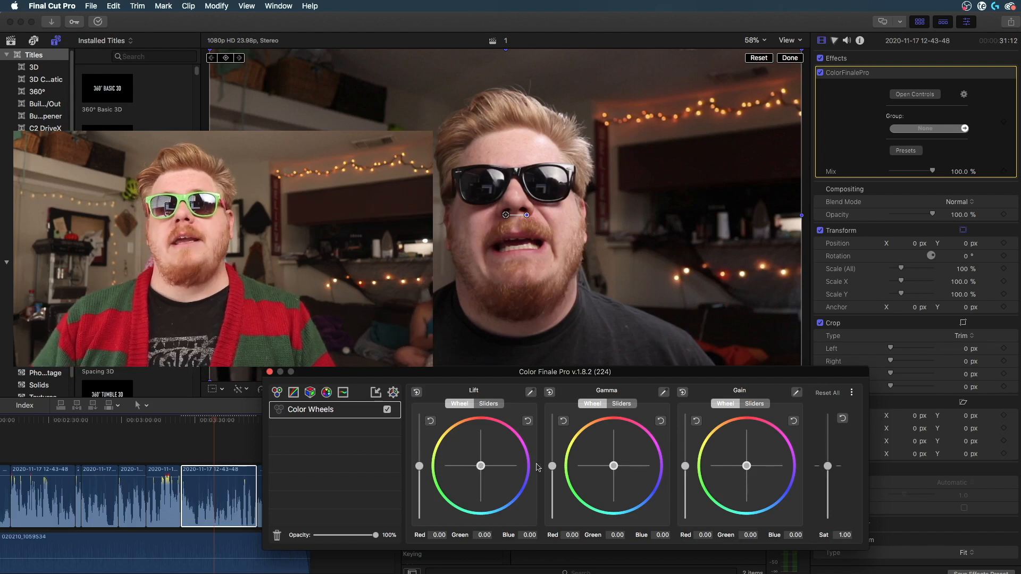
pyautogui.moveTo(612, 437)
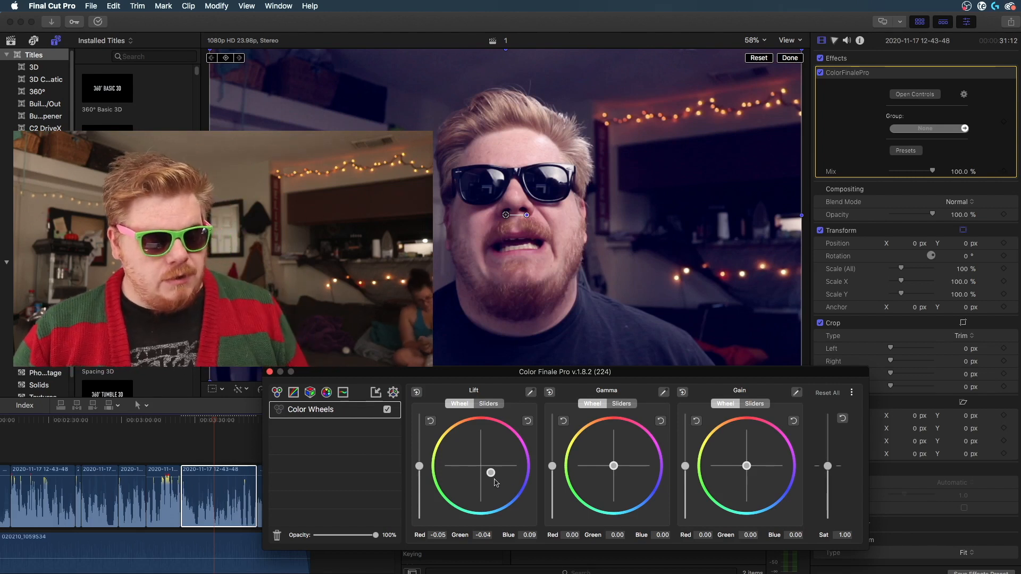
# Step: Show the video scopes and reset the Lift wheel's blue tint to zero
pyautogui.click(245, 6)
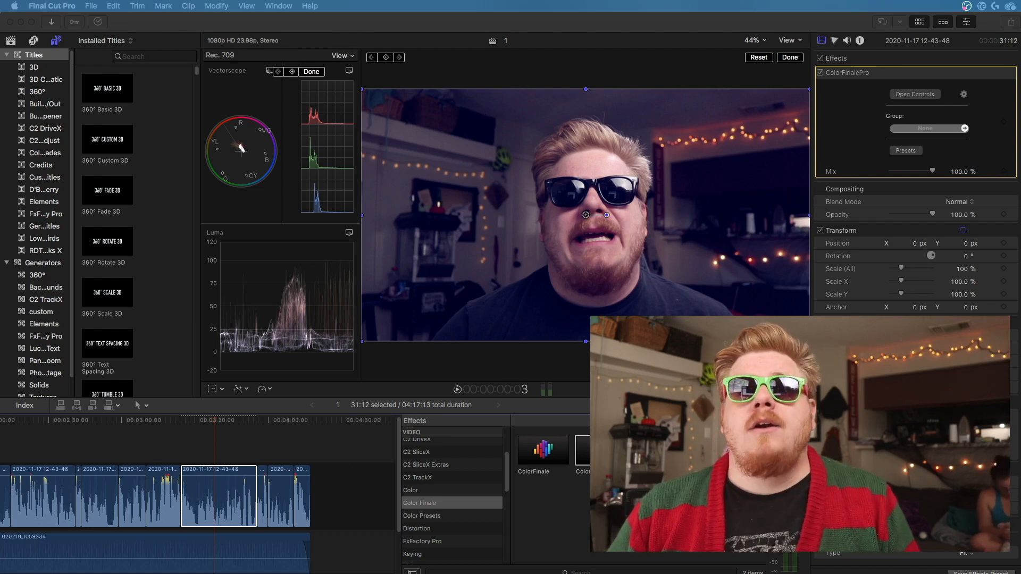
pyautogui.click(914, 94)
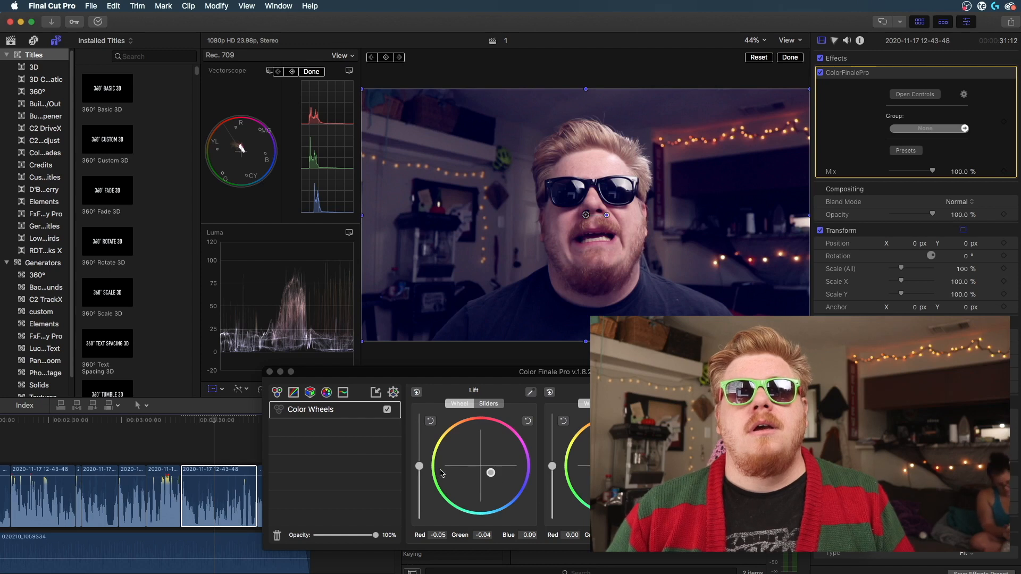
pyautogui.click(527, 421)
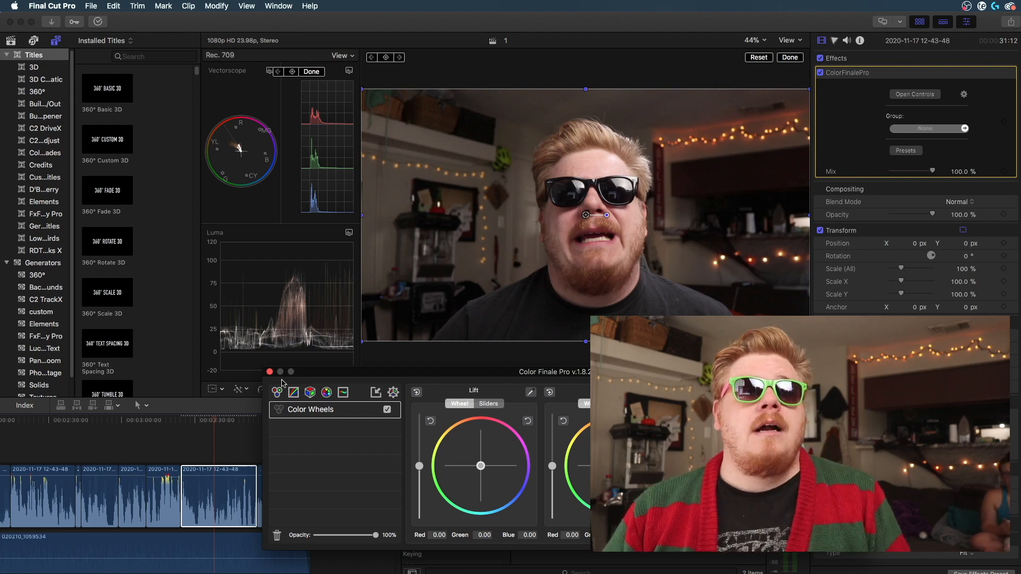
# Step: Add a Curves layer and shape the master curve into an S for more contrast
pyautogui.click(294, 392)
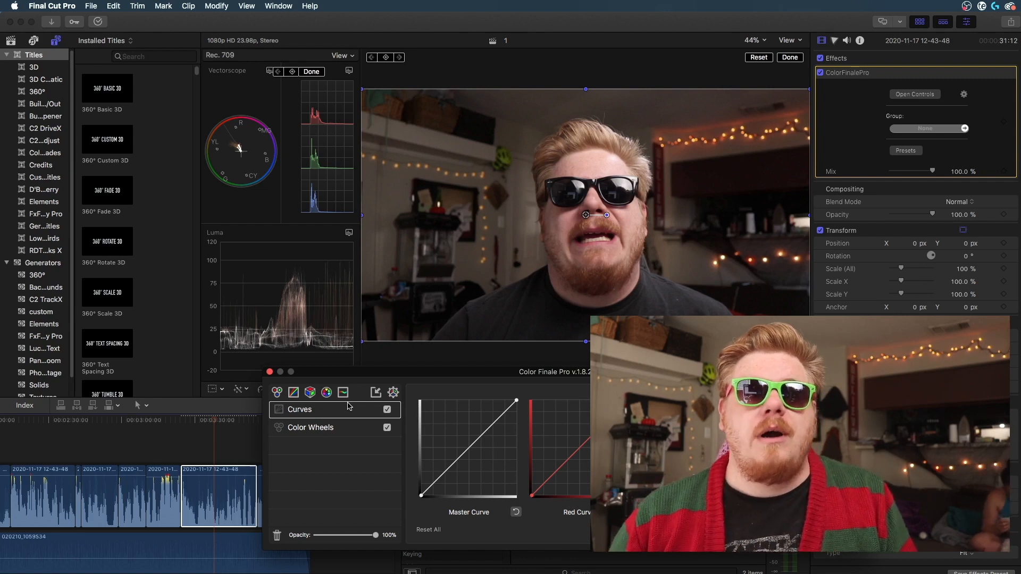
pyautogui.moveTo(471, 452)
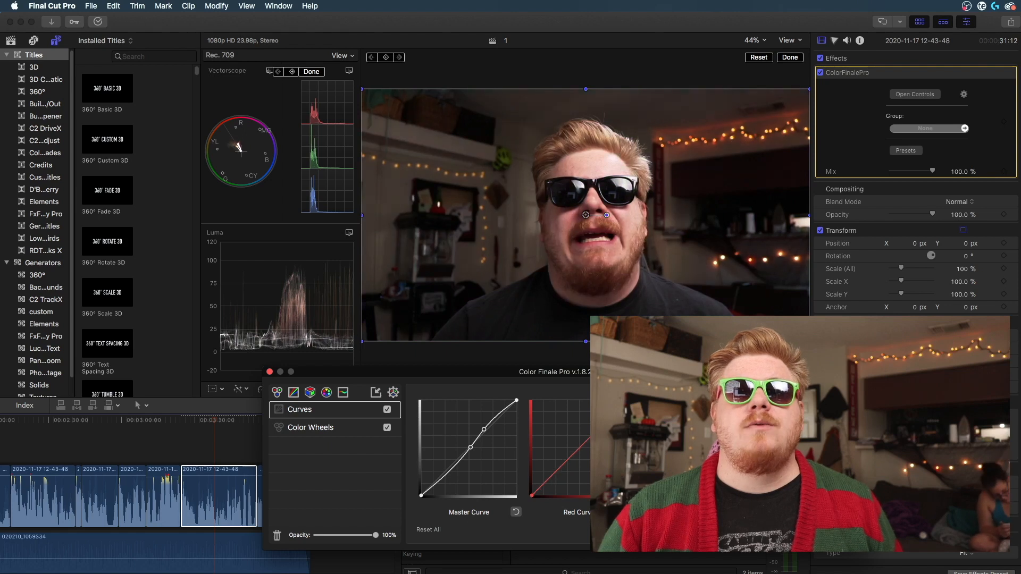
pyautogui.click(516, 512)
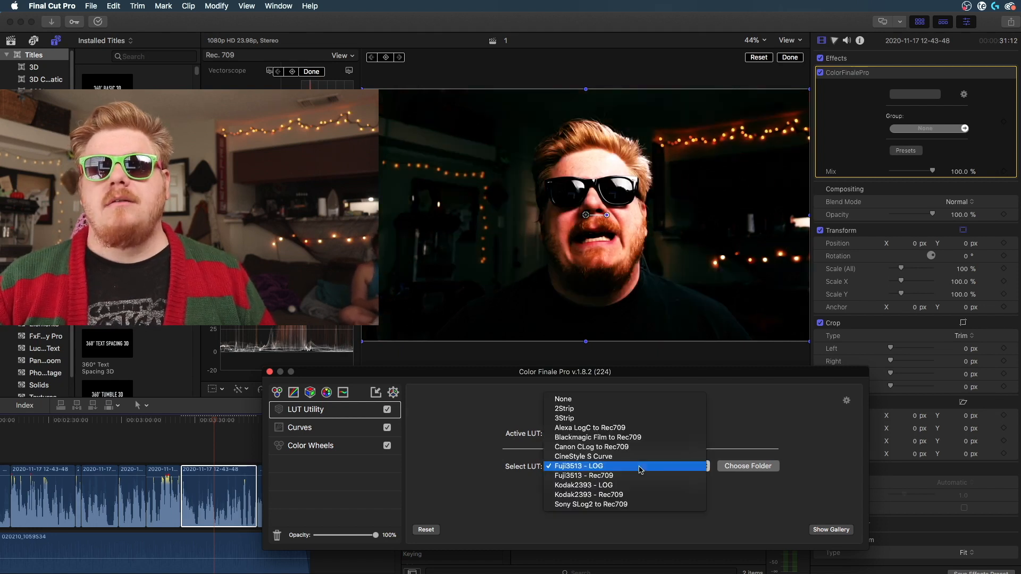
# Step: Try the Canon CLog to Rec709 LUT, then settle on Alexa LogC to Rec709, toggling it to compare
pyautogui.click(592, 447)
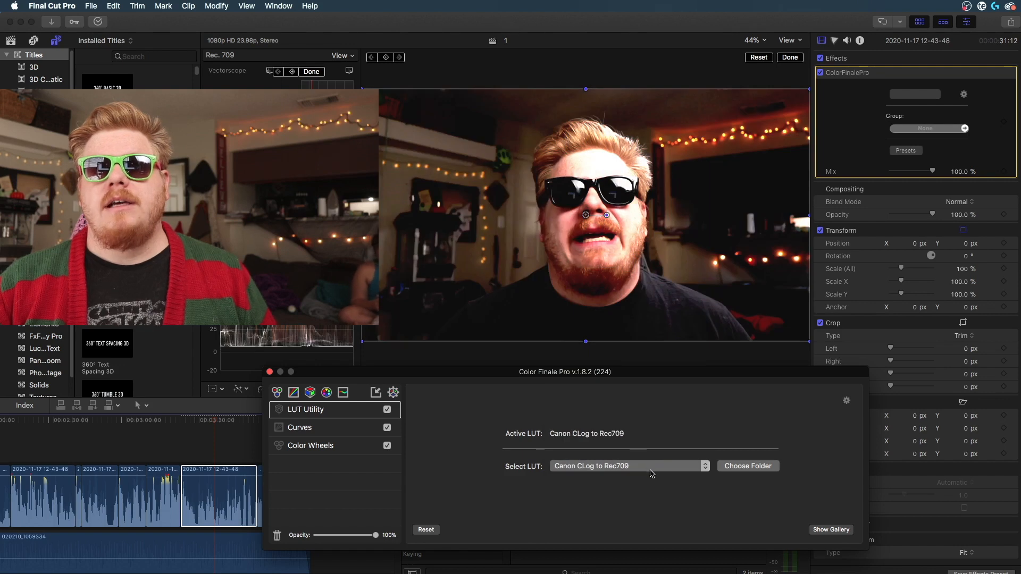
pyautogui.click(628, 465)
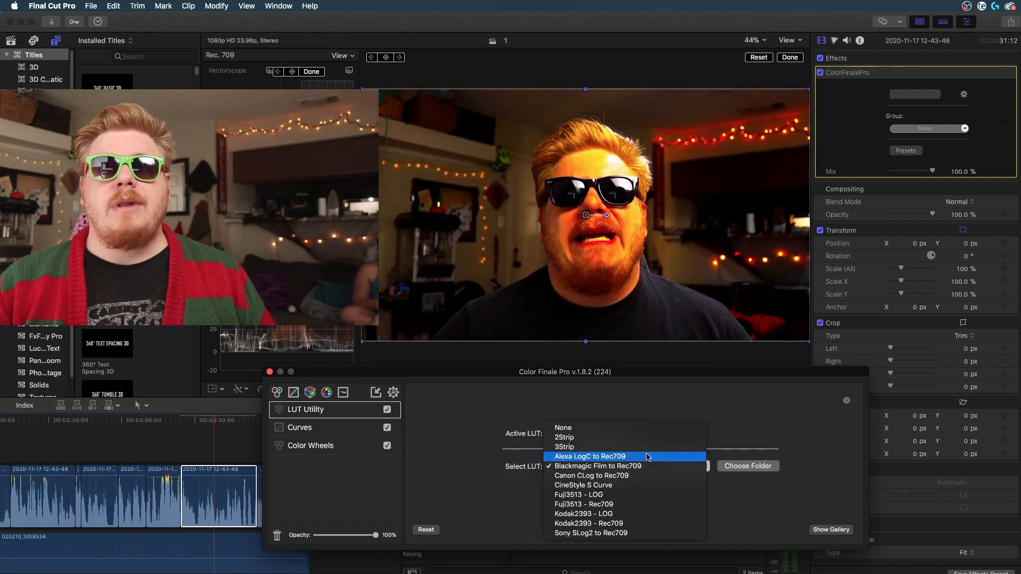
pyautogui.click(588, 456)
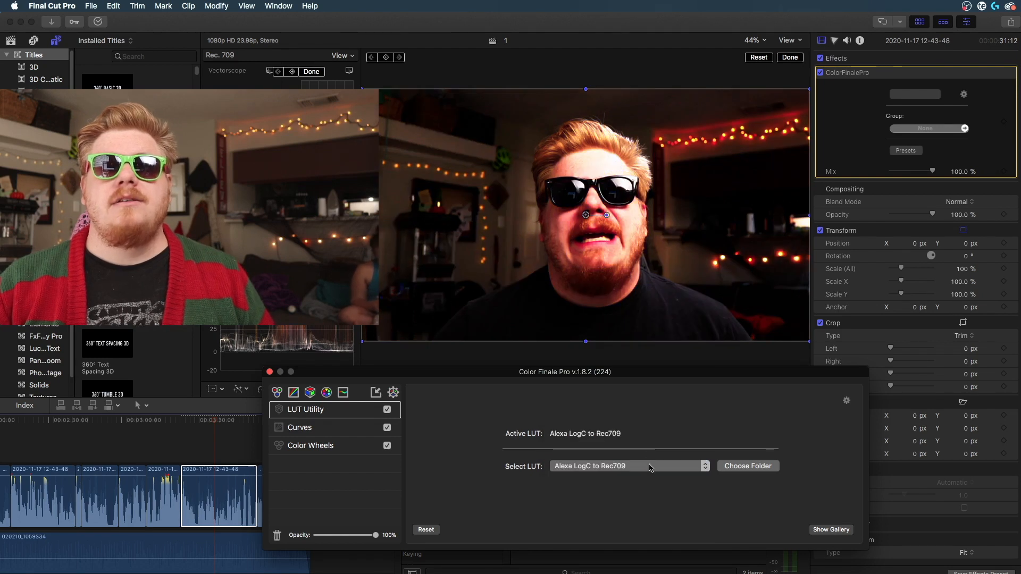
pyautogui.click(387, 409)
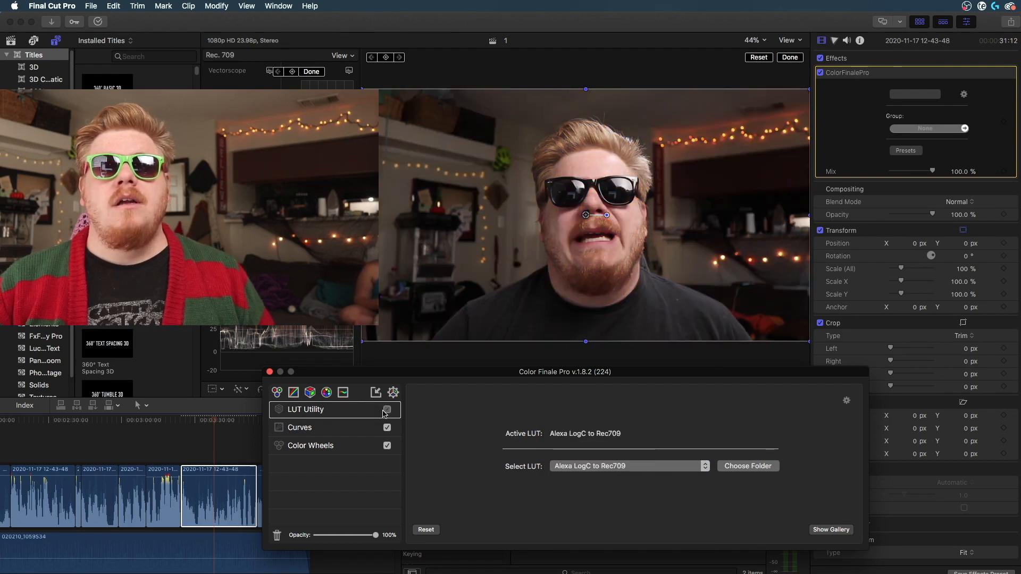
pyautogui.click(387, 409)
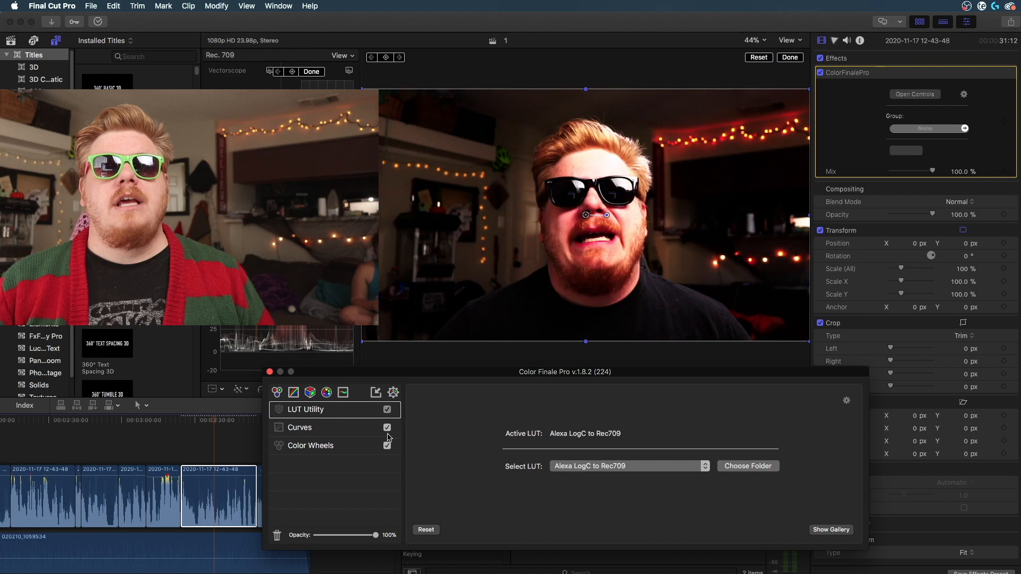
# Step: Disable the LUT Utility and Curves layers so the clip shows ungraded
pyautogui.click(310, 445)
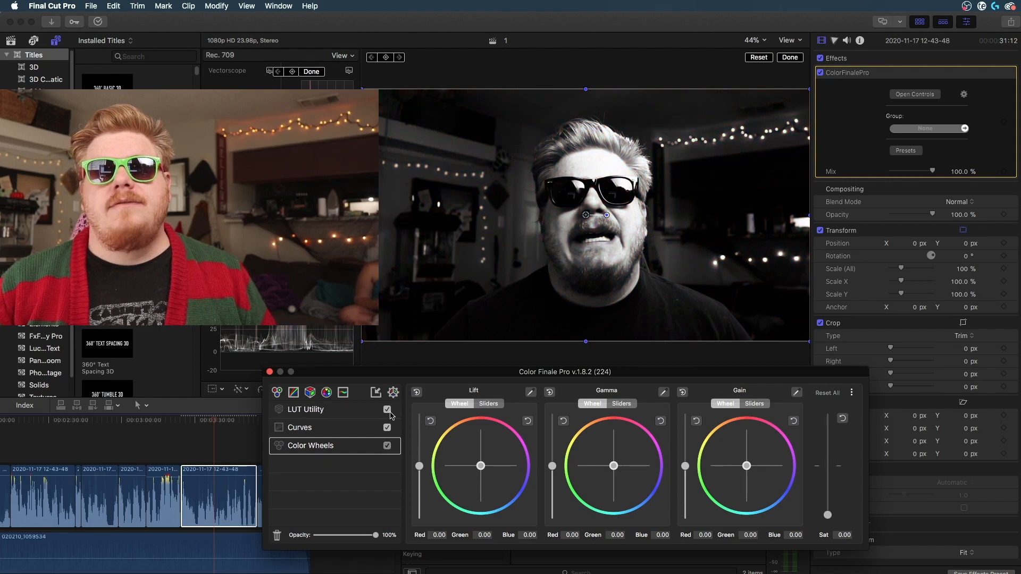
pyautogui.click(387, 409)
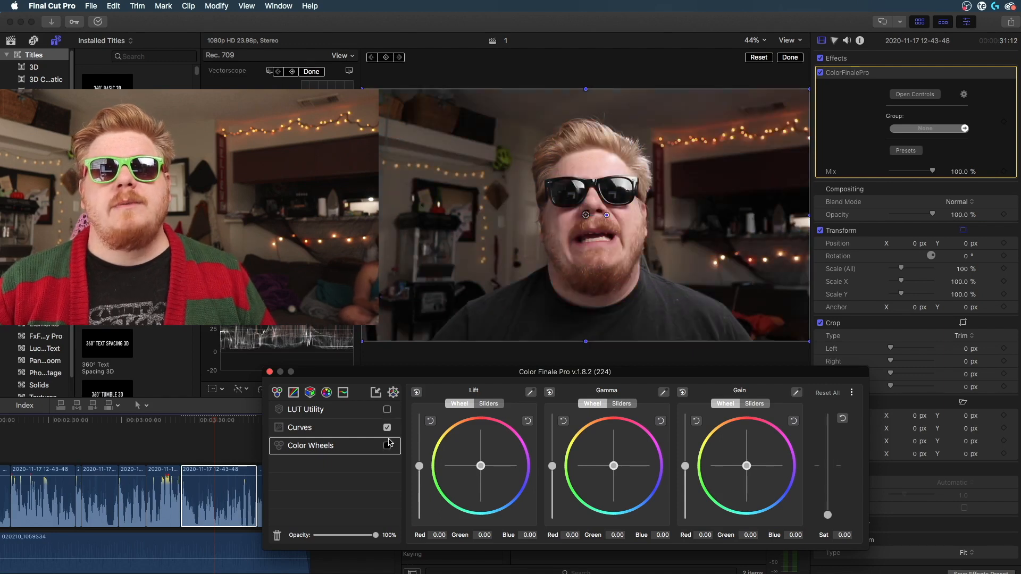
pyautogui.click(387, 427)
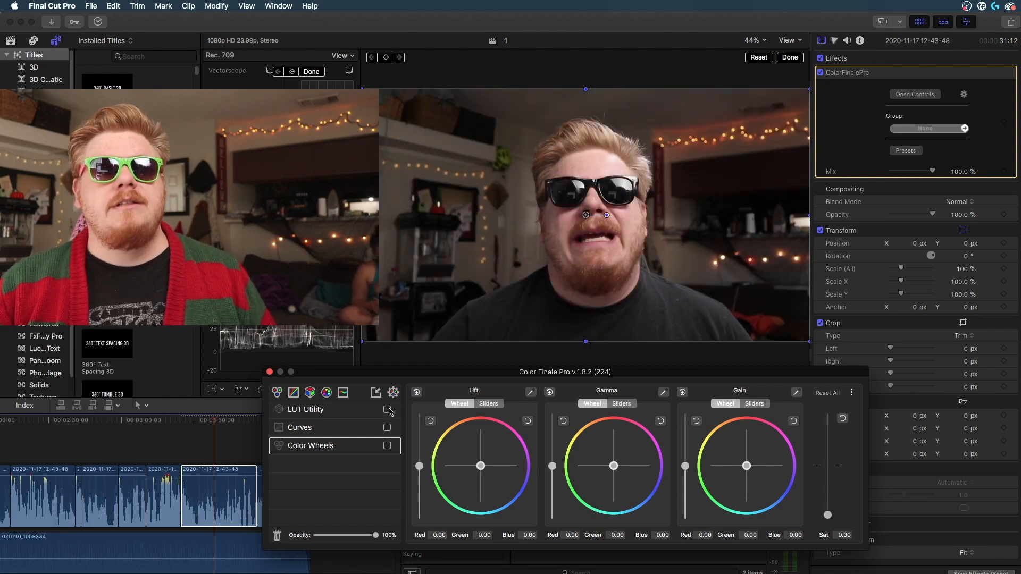
pyautogui.click(387, 427)
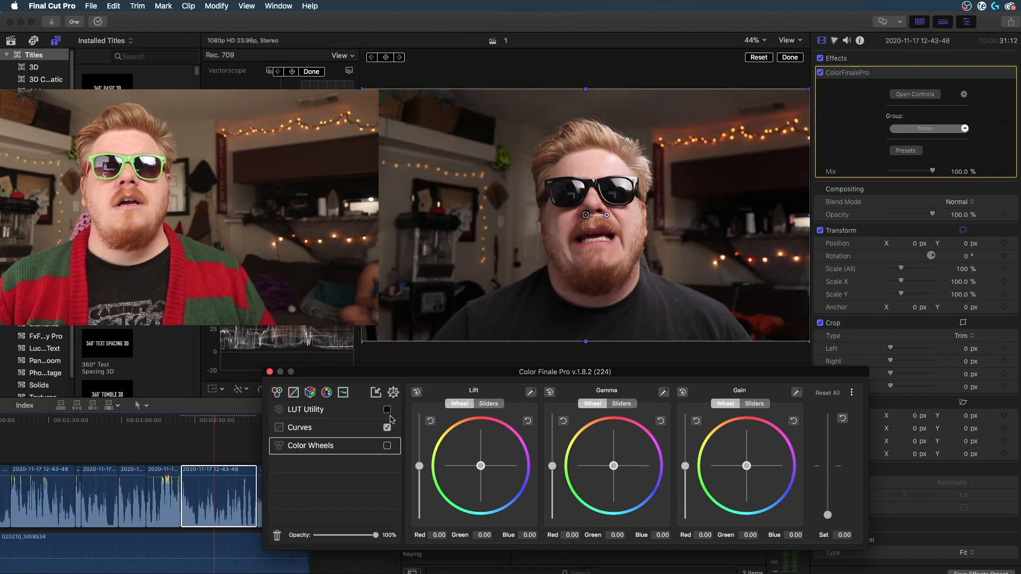
pyautogui.click(387, 427)
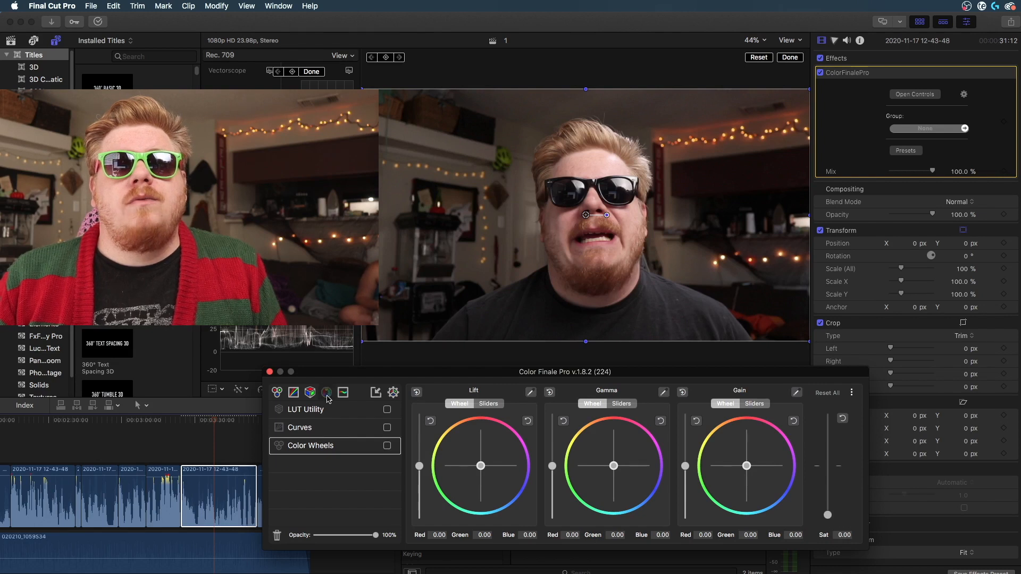
# Step: Add a 6 Vectors layer, try the red luminosity, and toggle the layer to compare
pyautogui.click(325, 392)
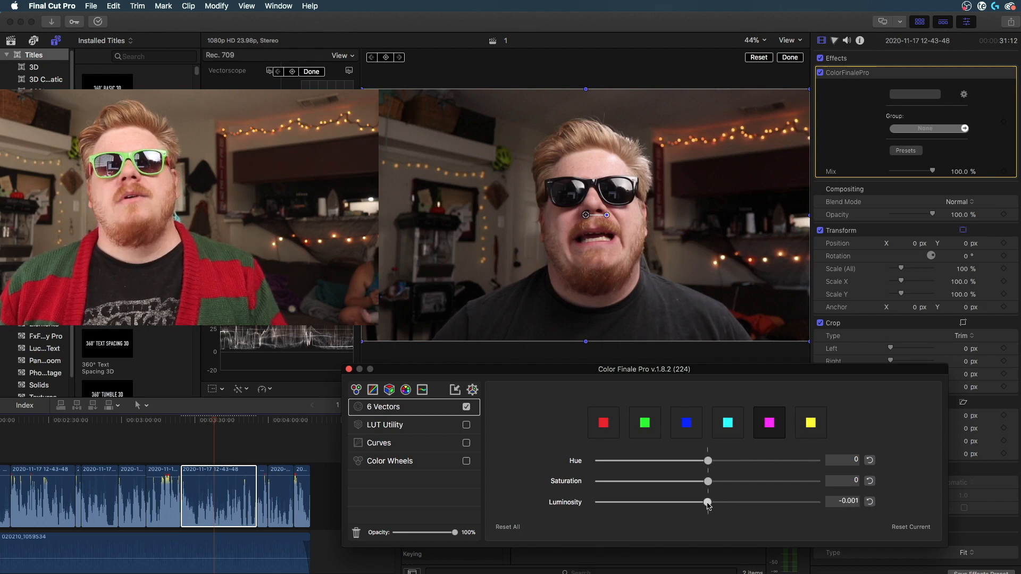
pyautogui.click(870, 501)
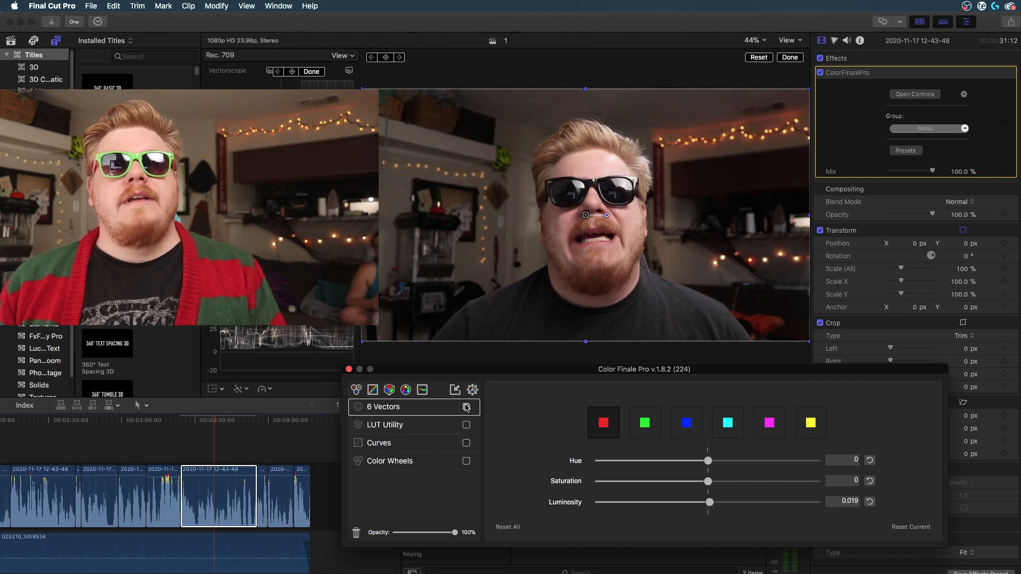
pyautogui.click(466, 407)
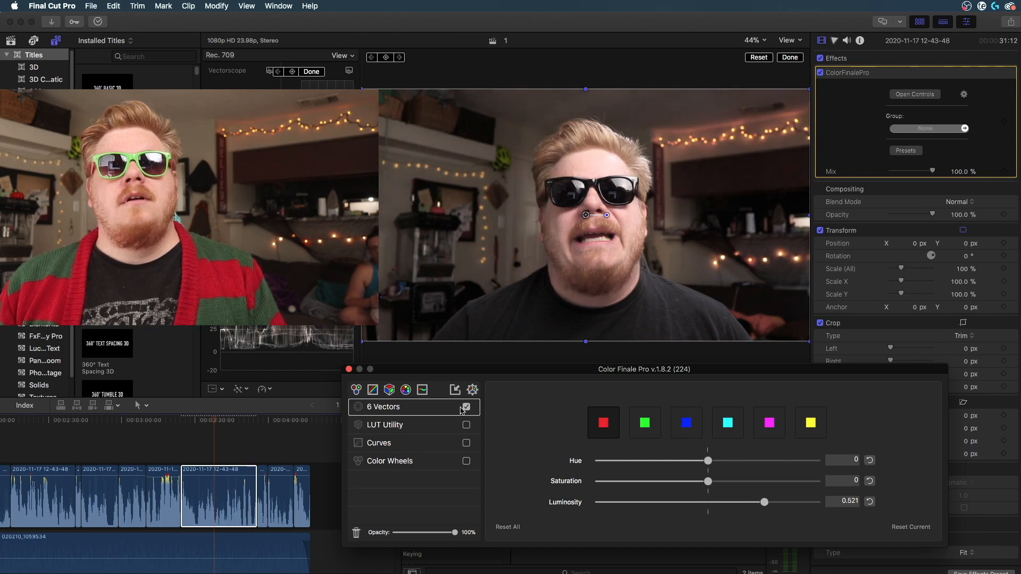
pyautogui.click(465, 407)
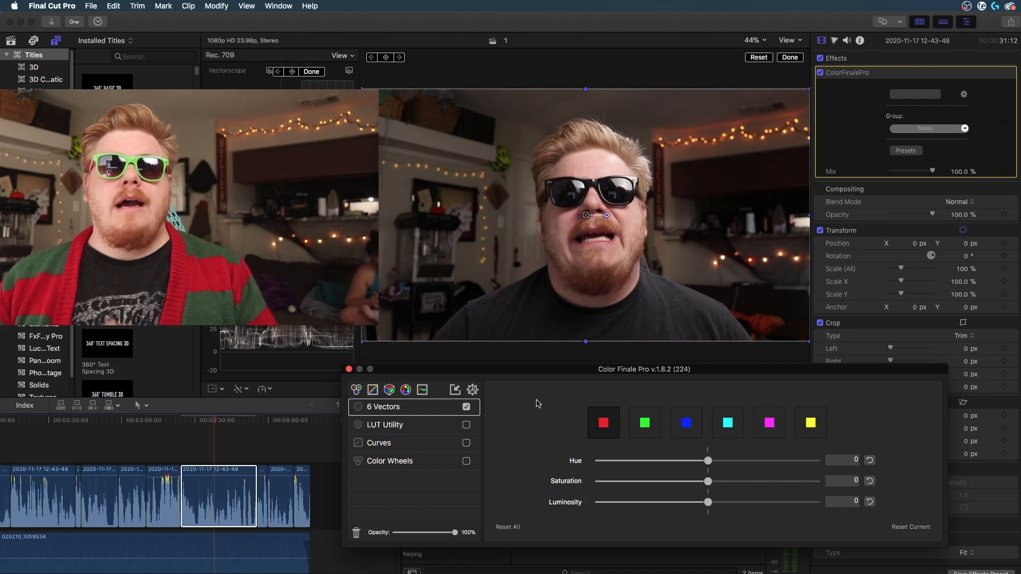
# Step: Select the yellow vector and reset its hue and saturation to zero
pyautogui.click(809, 423)
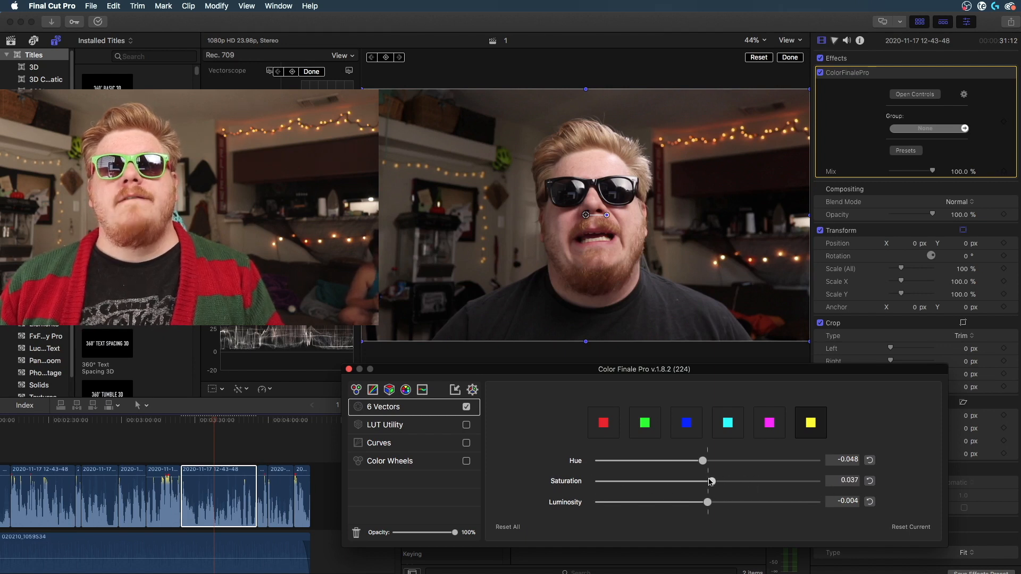
pyautogui.click(870, 481)
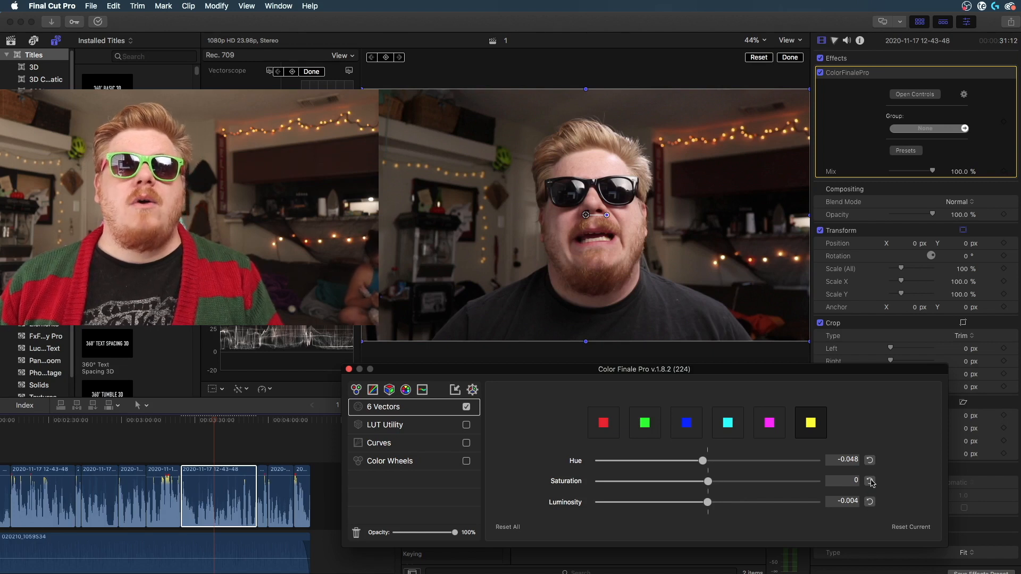
pyautogui.click(870, 460)
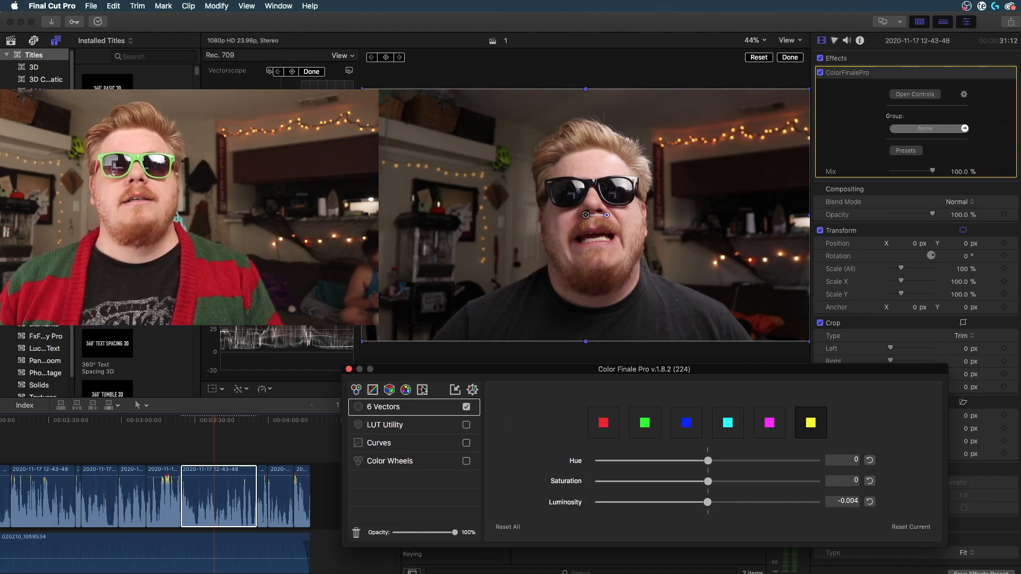
# Step: Add an HSL Curves layer and look through its curve tabs
pyautogui.click(422, 389)
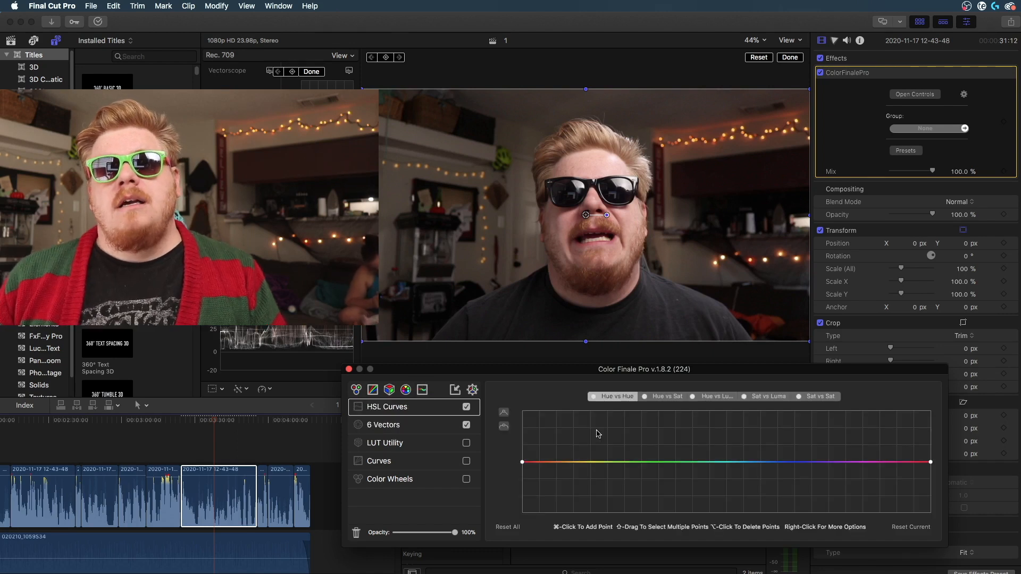
pyautogui.moveTo(620, 448)
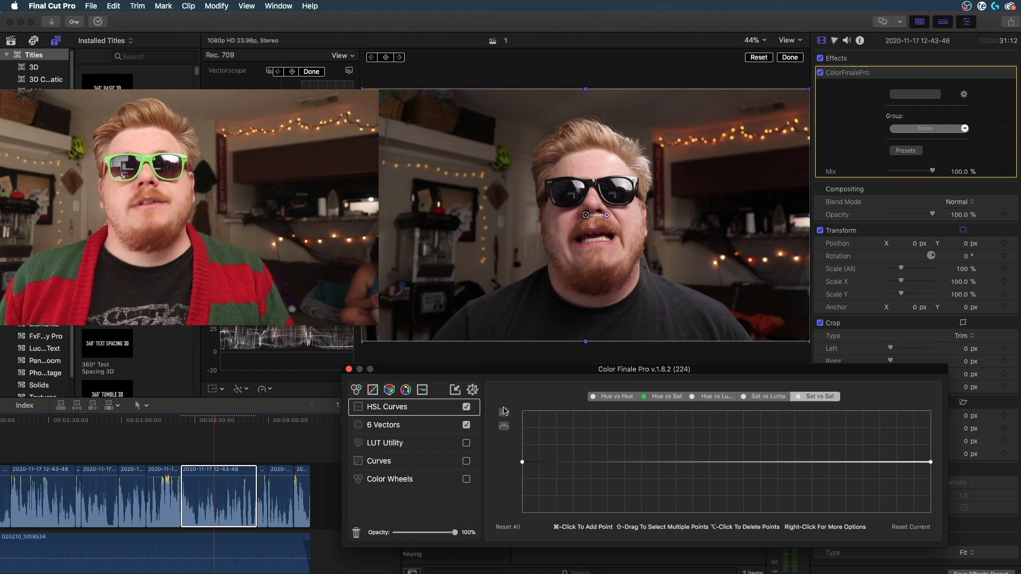
pyautogui.click(472, 389)
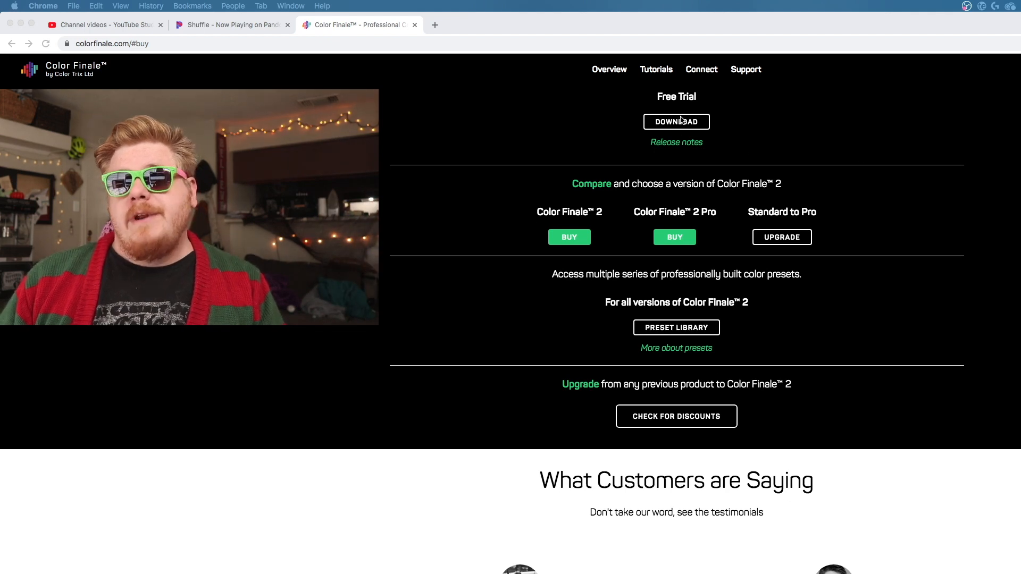
pyautogui.moveTo(666, 161)
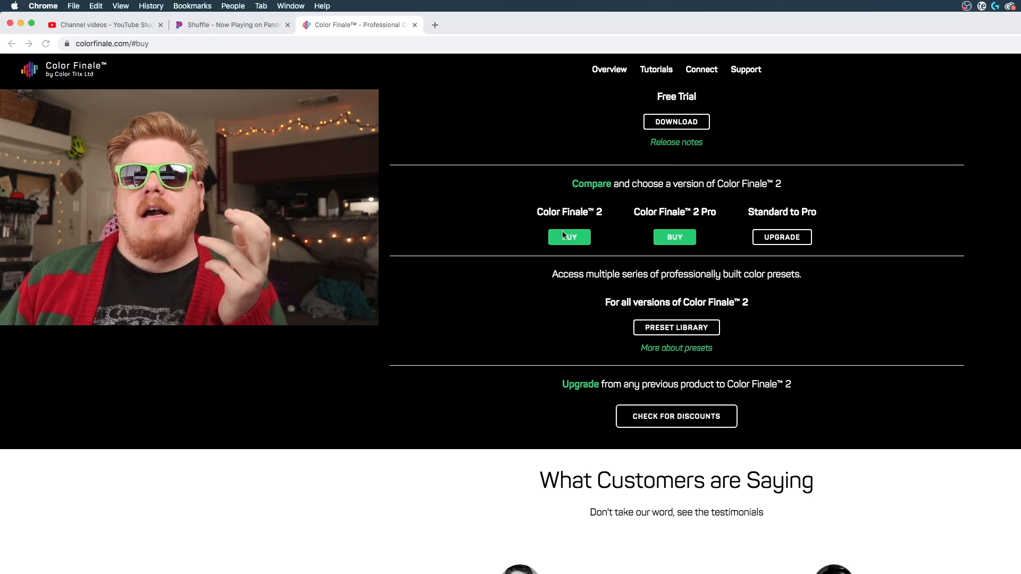
pyautogui.moveTo(569, 238)
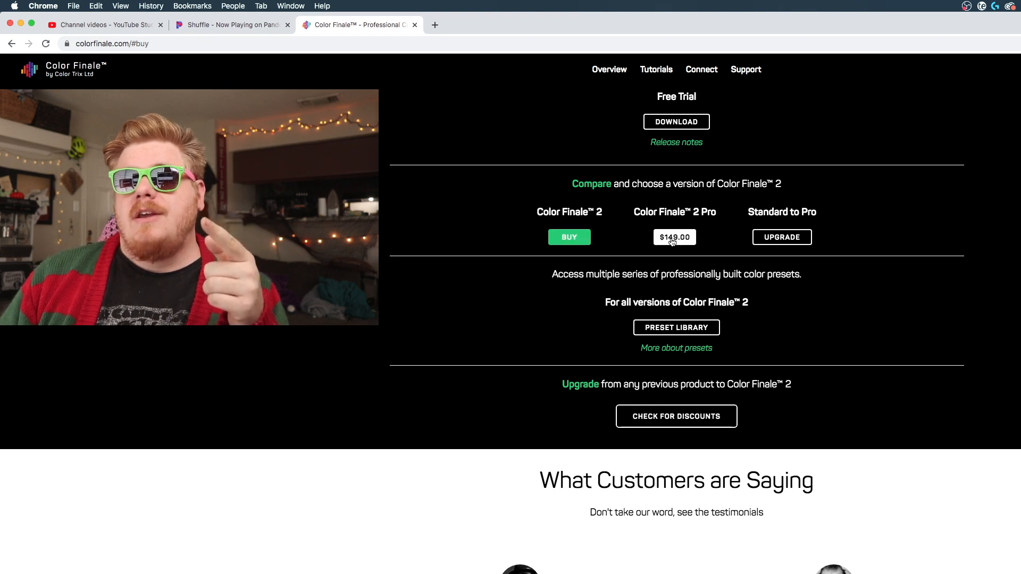
pyautogui.moveTo(776, 245)
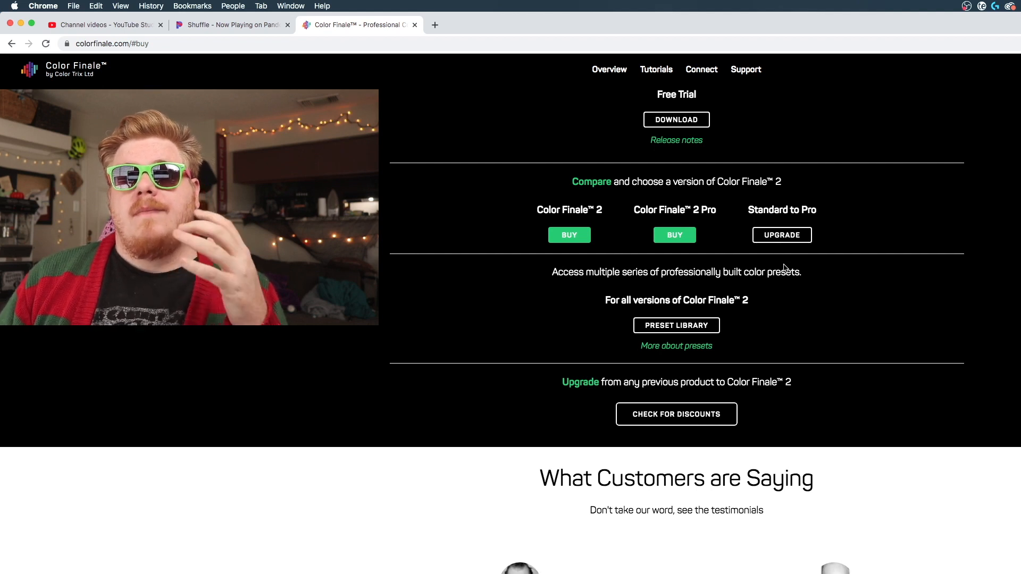
# Step: Jump to the Color Finale site's Support section with system requirements and trial info
pyautogui.click(745, 70)
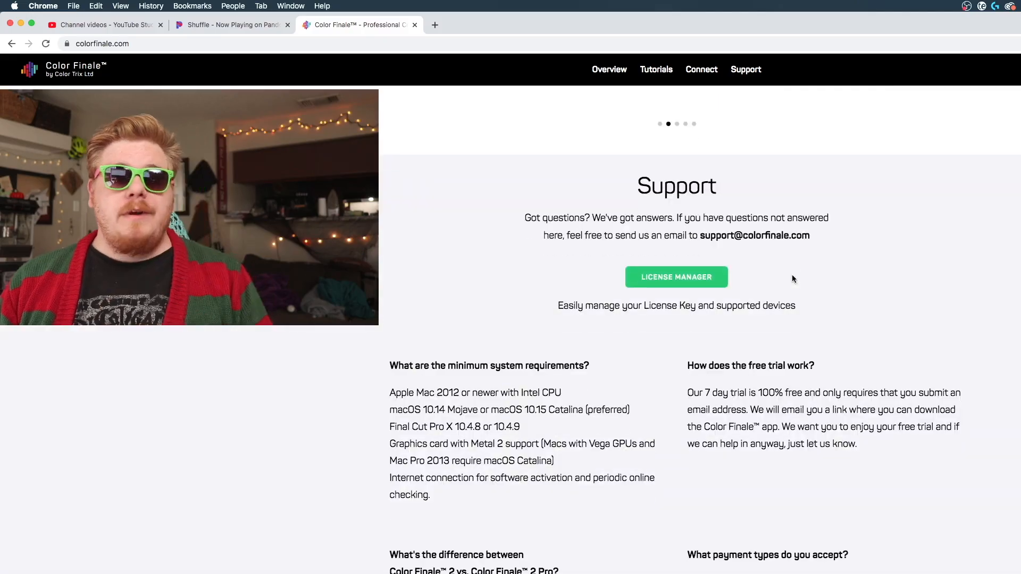